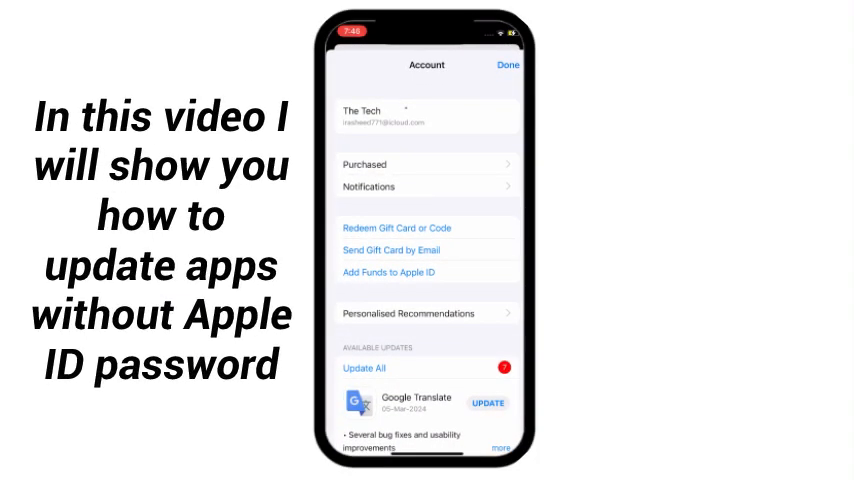
Leave the App Store account page with the pending Google Translate update and return home
left_click(488, 404)
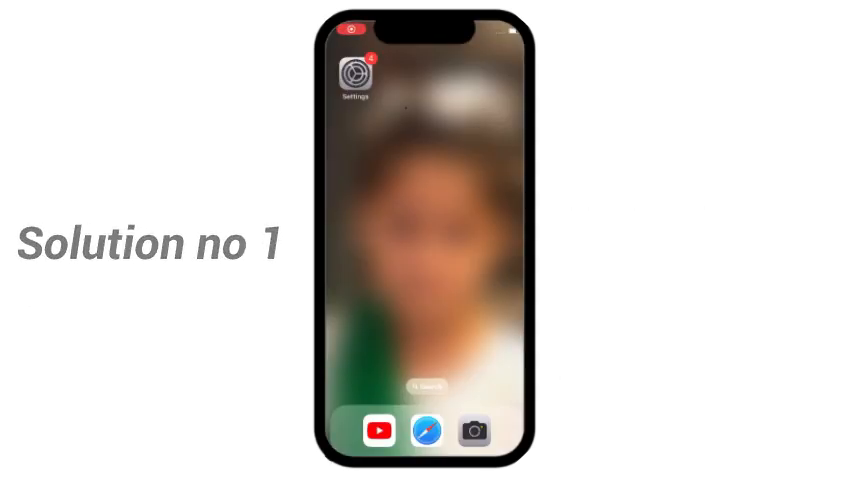
Turn on Screen Time from Settings and set it up as 'This Is My iPhone'
left_click(356, 78)
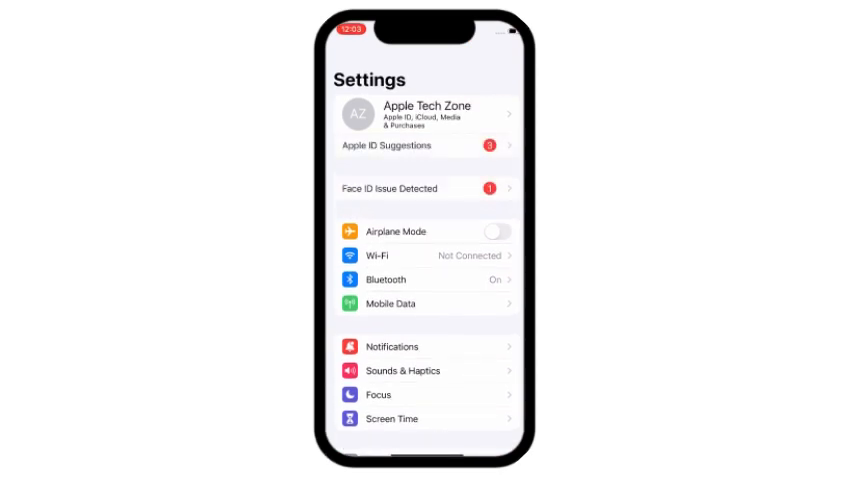
scroll("down", 3)
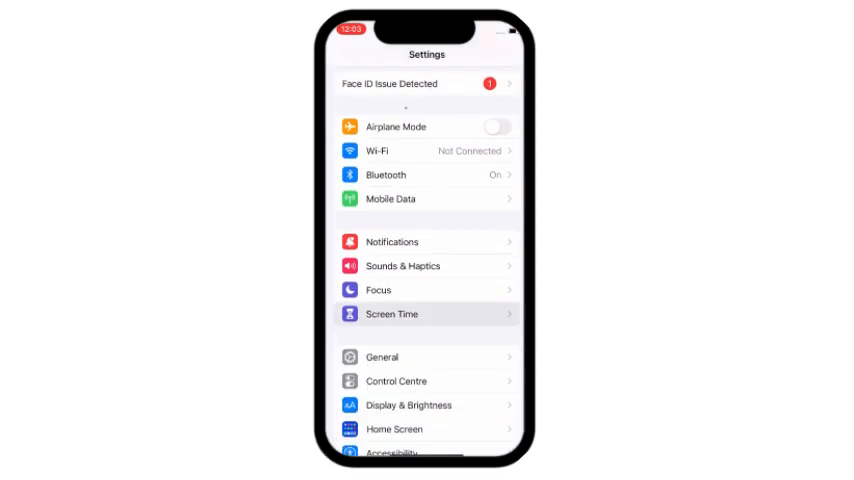
left_click(428, 314)
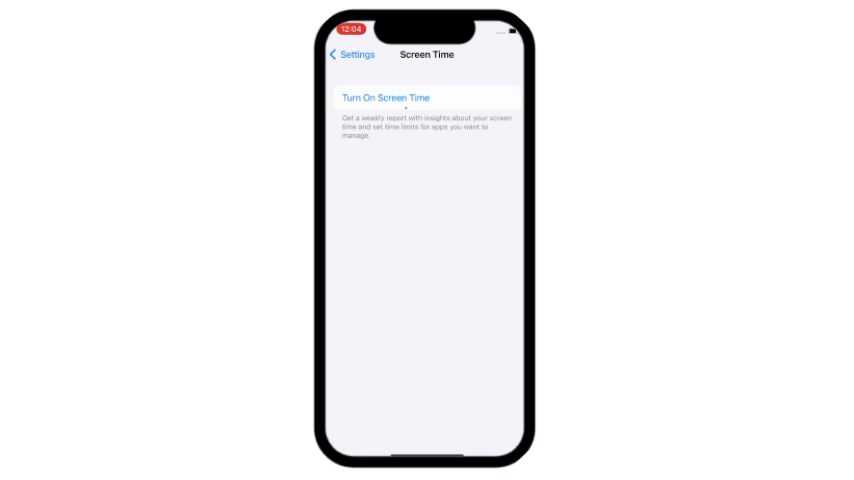
left_click(396, 98)
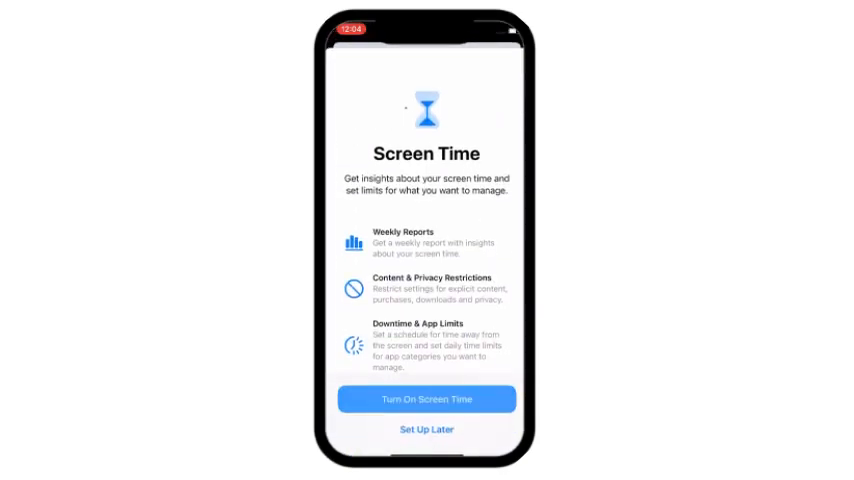
left_click(426, 400)
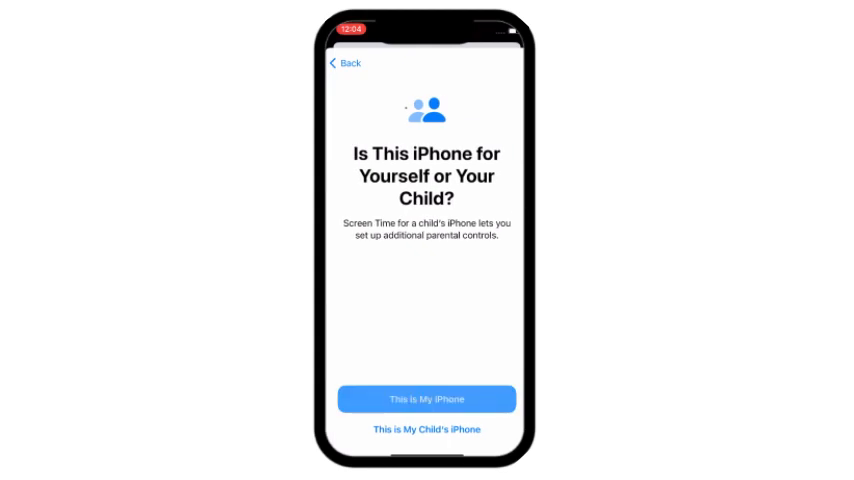
left_click(428, 400)
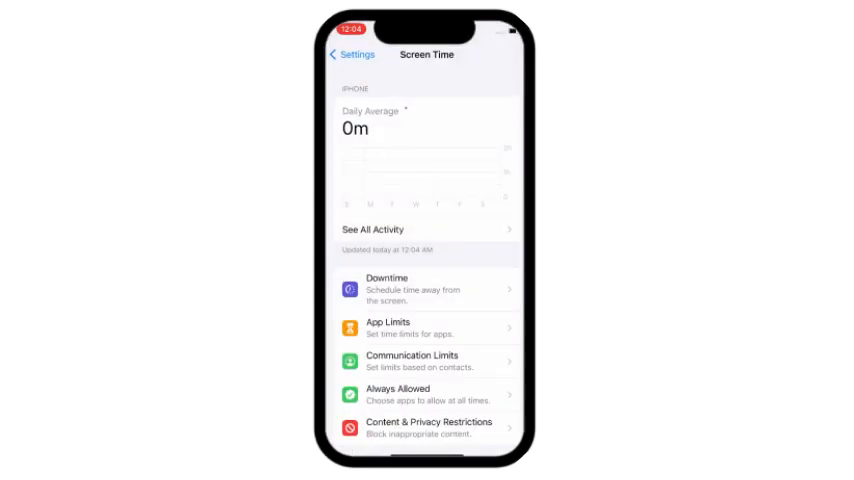
Go to Content & Privacy Restrictions on the Screen Time page
scroll("down", 3)
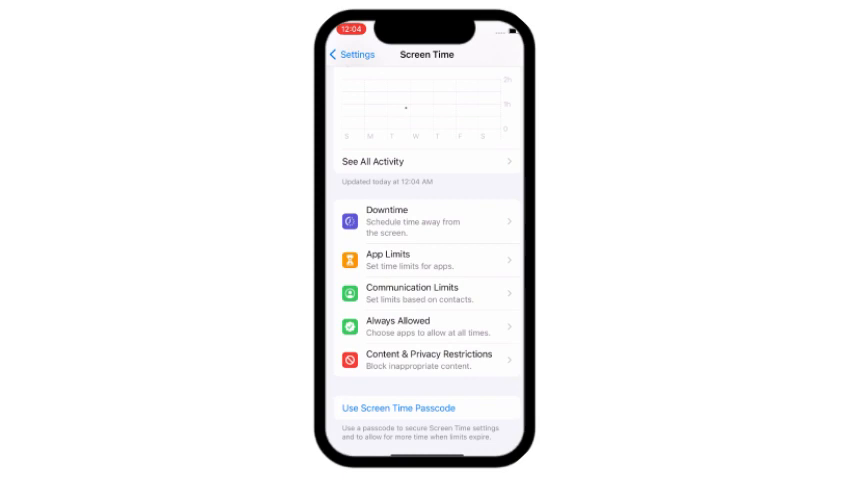
left_click(430, 352)
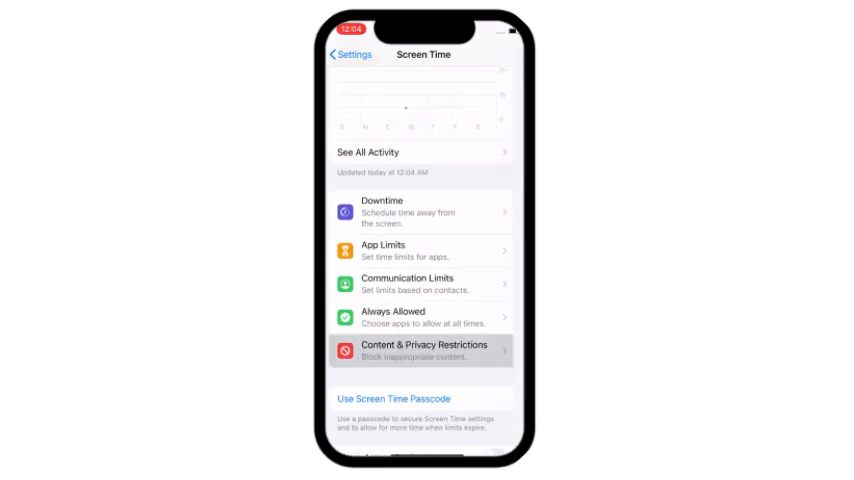
Switch the Content & Privacy Restrictions toggle on and return to the home screen
left_click(424, 352)
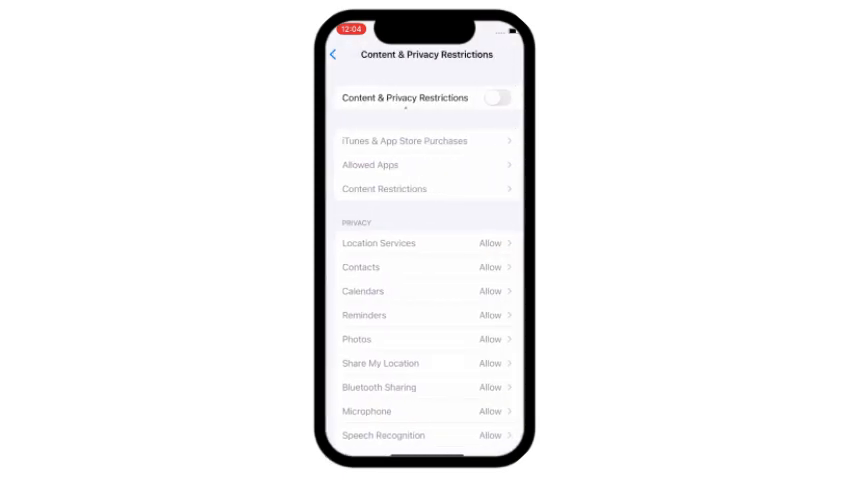
left_click(498, 96)
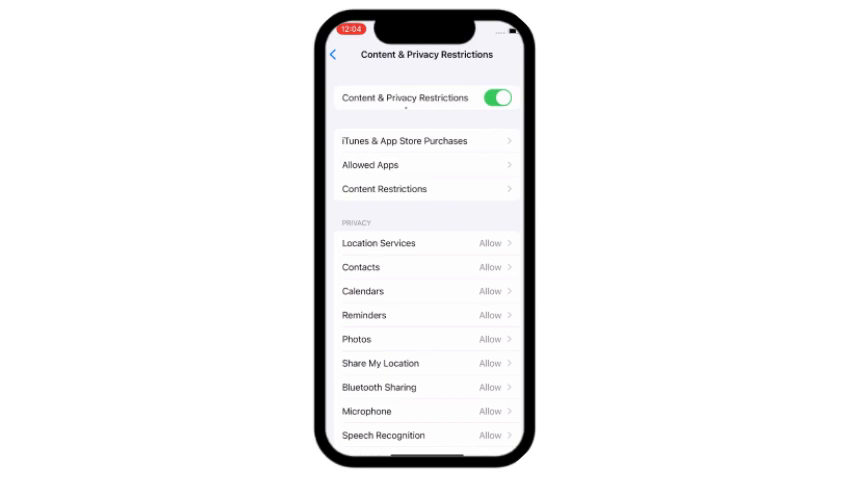
left_click(424, 140)
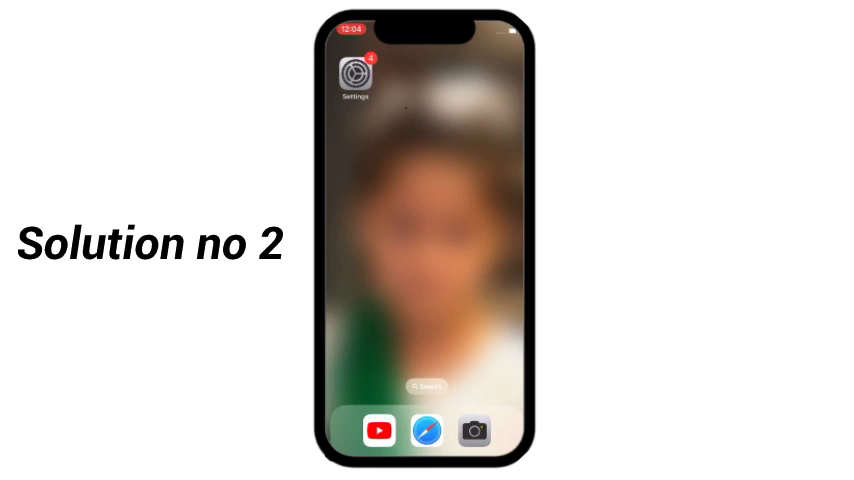
left_click(354, 78)
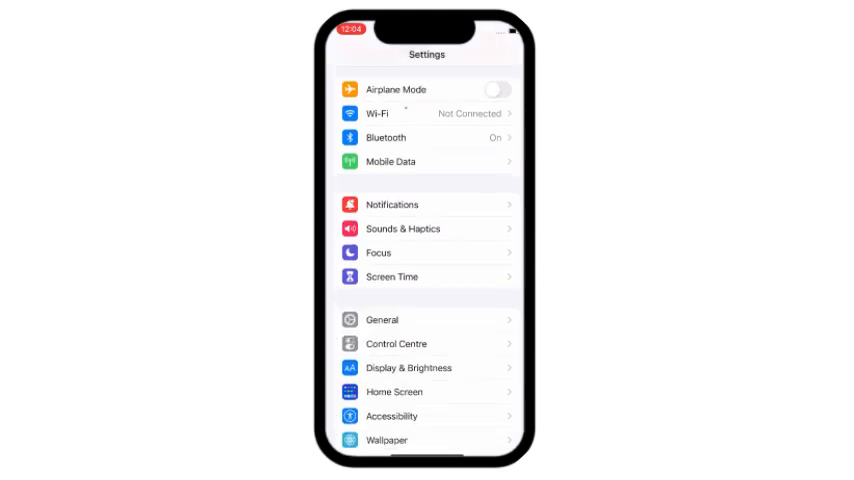
scroll("down", 3)
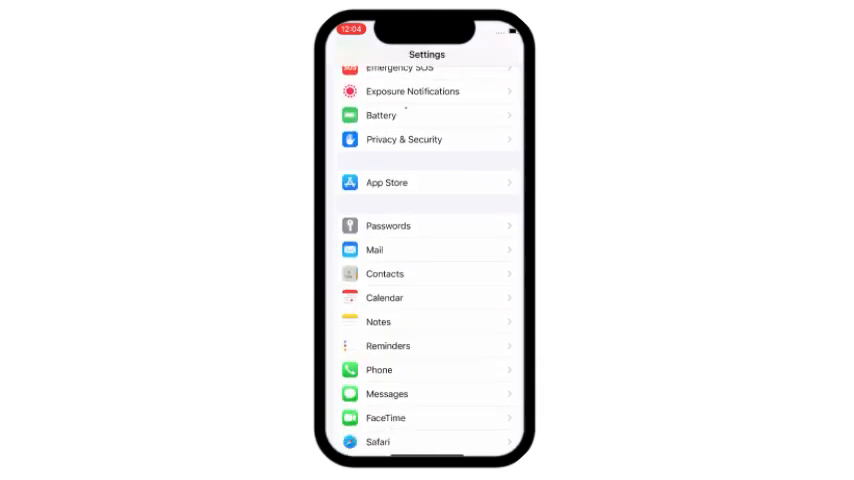
left_click(428, 182)
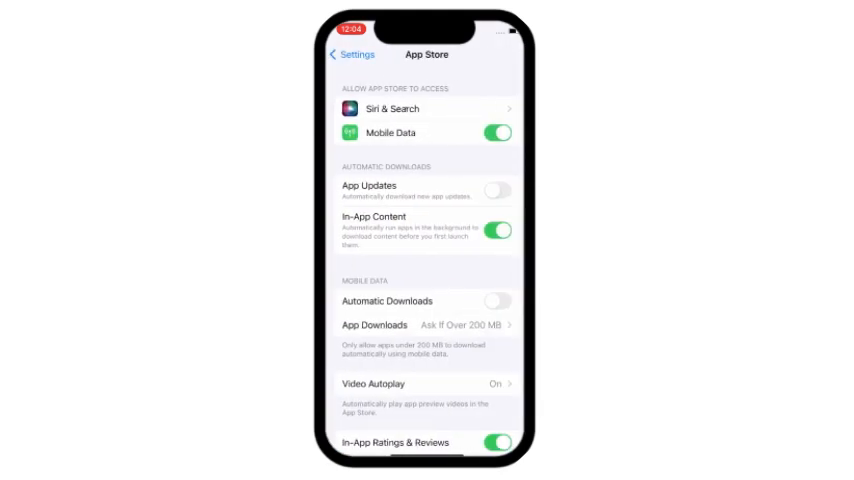
left_click(496, 190)
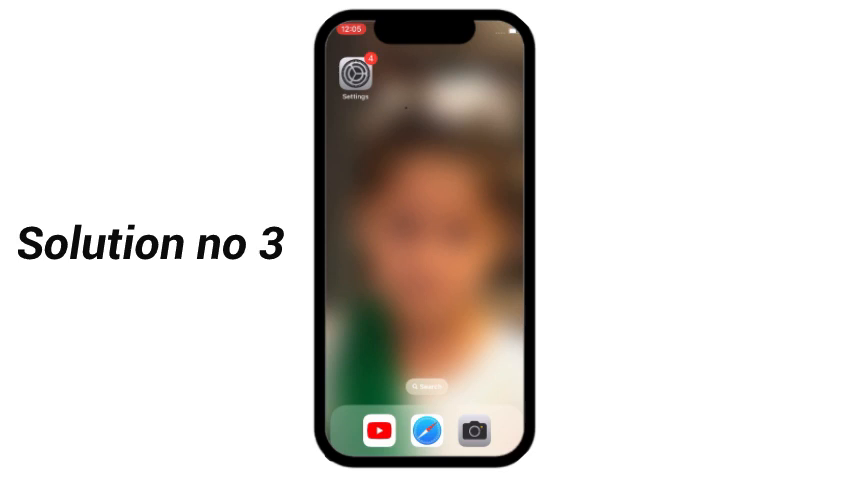
left_click(352, 78)
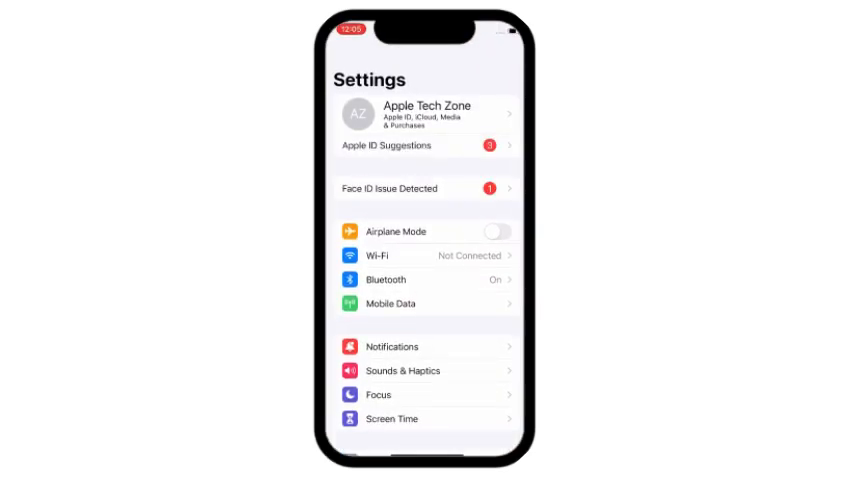
scroll("down", 3)
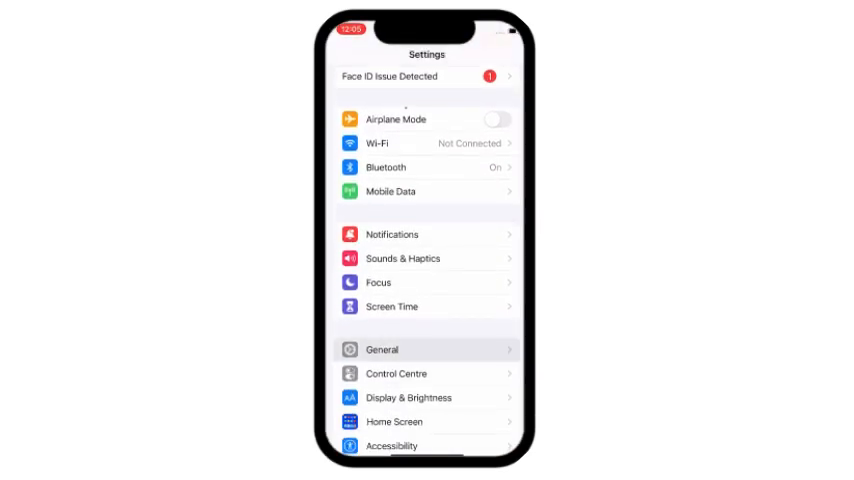
left_click(426, 348)
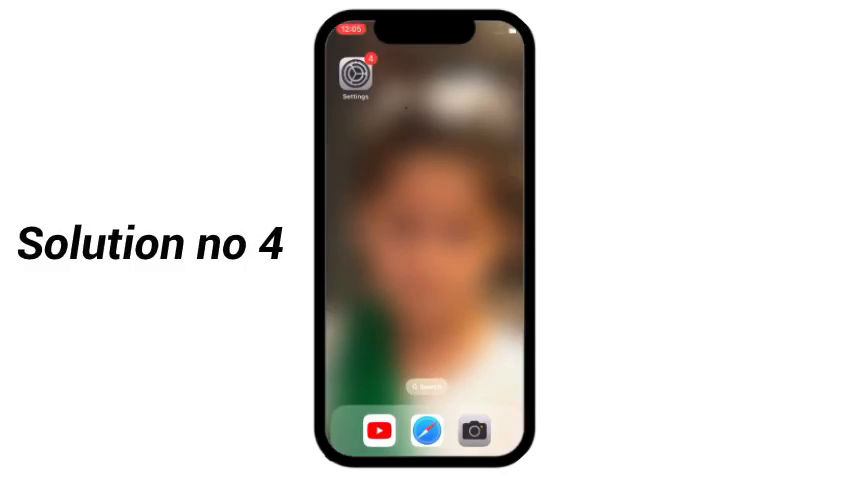
Reach the Apple ID Password Settings for purchases and free downloads via Media & Purchases
left_click(356, 78)
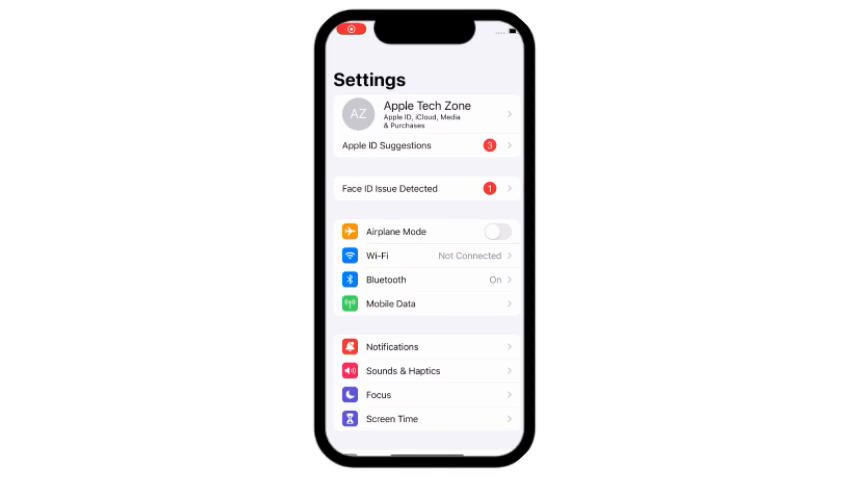
left_click(426, 112)
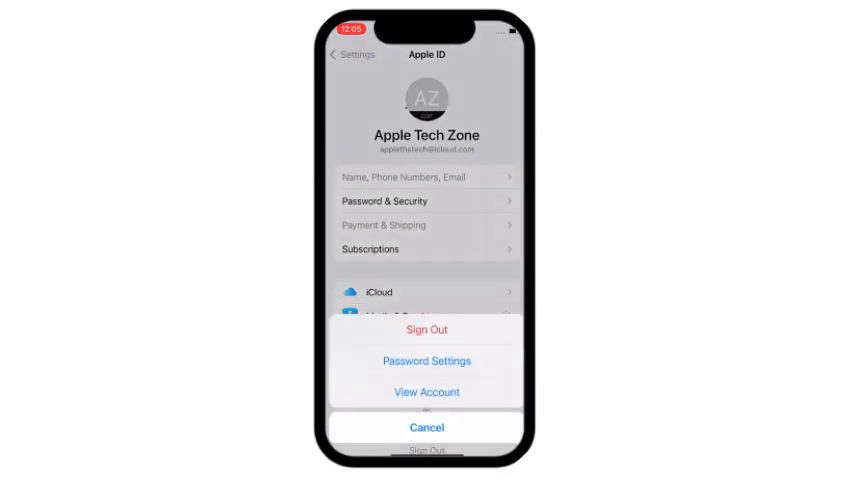
left_click(426, 360)
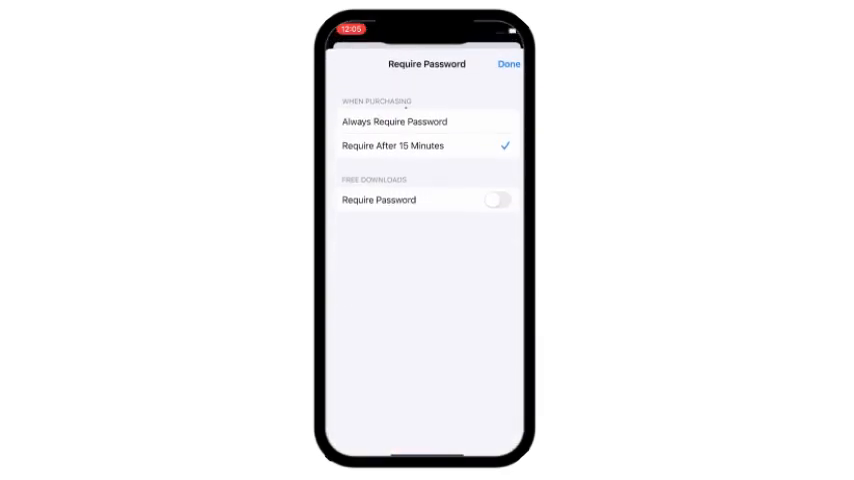